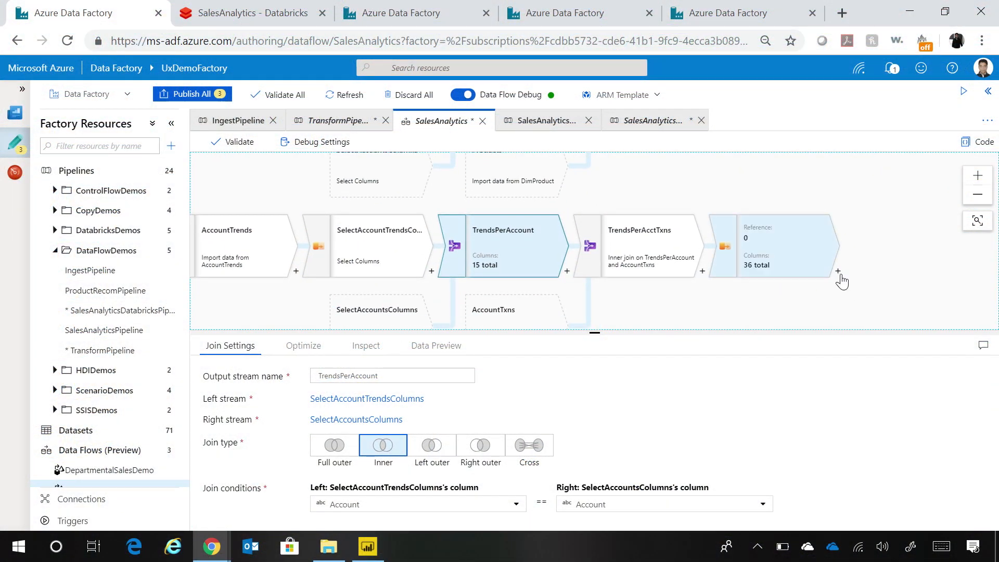
Add a Sink step named sink1 after SelectTrendsPerAcctTxnsCols in the SalesAnalytics data flow.
left_click(838, 272)
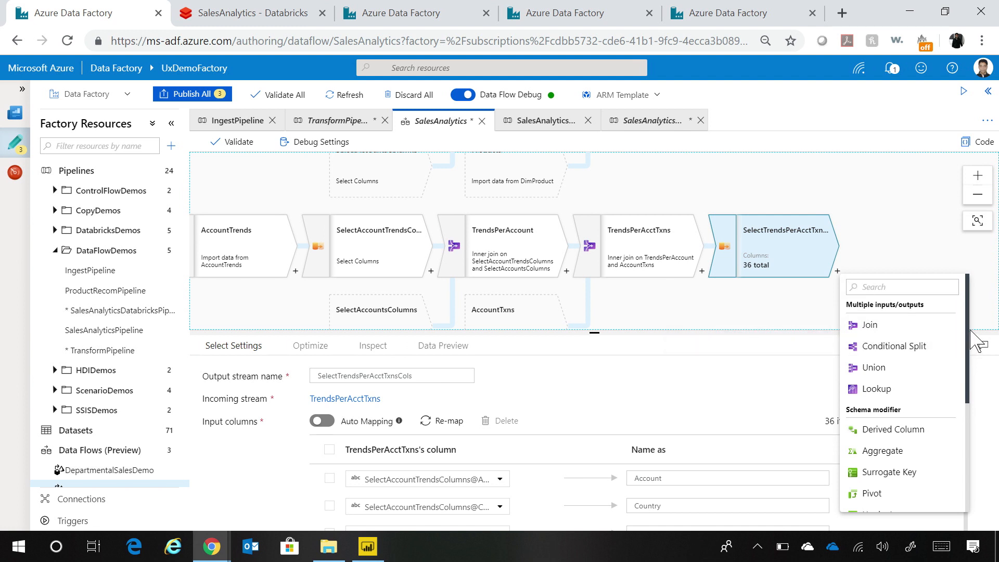
scroll("down", 3)
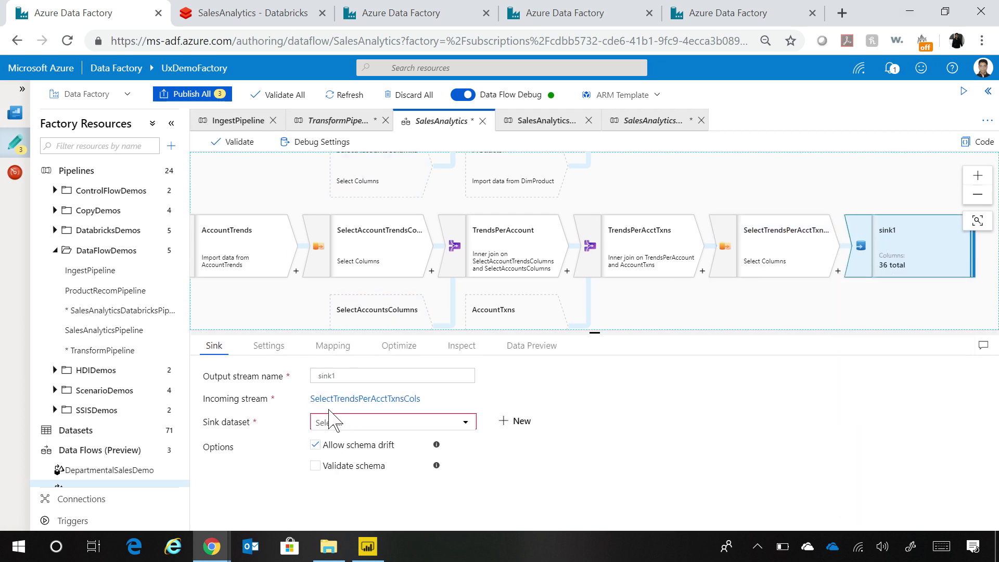
Set sink1's dataset to TrendsPerAcctTxns_DW and review its update settings with insert allowed.
left_click(391, 421)
type("tre")
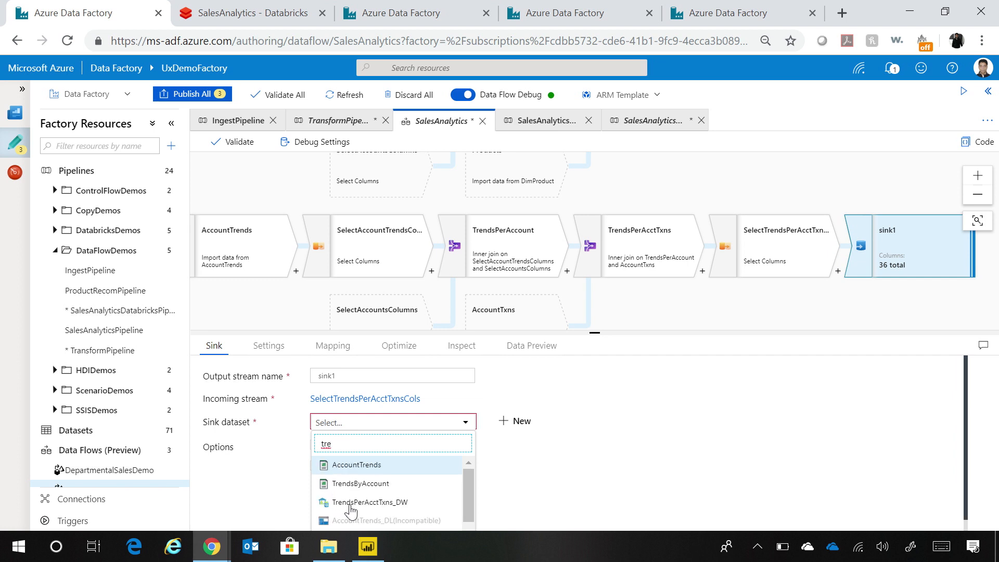
left_click(369, 502)
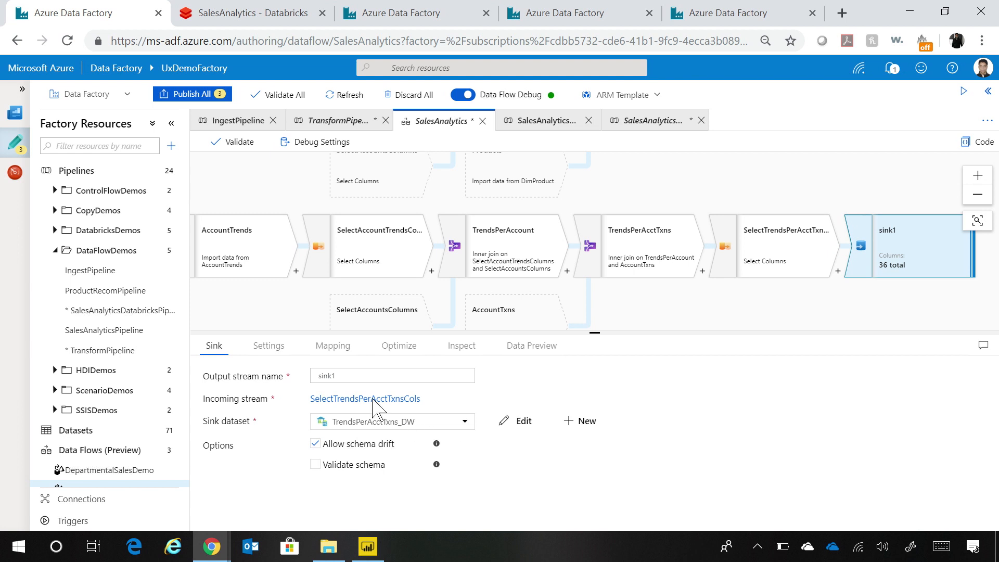
left_click(269, 346)
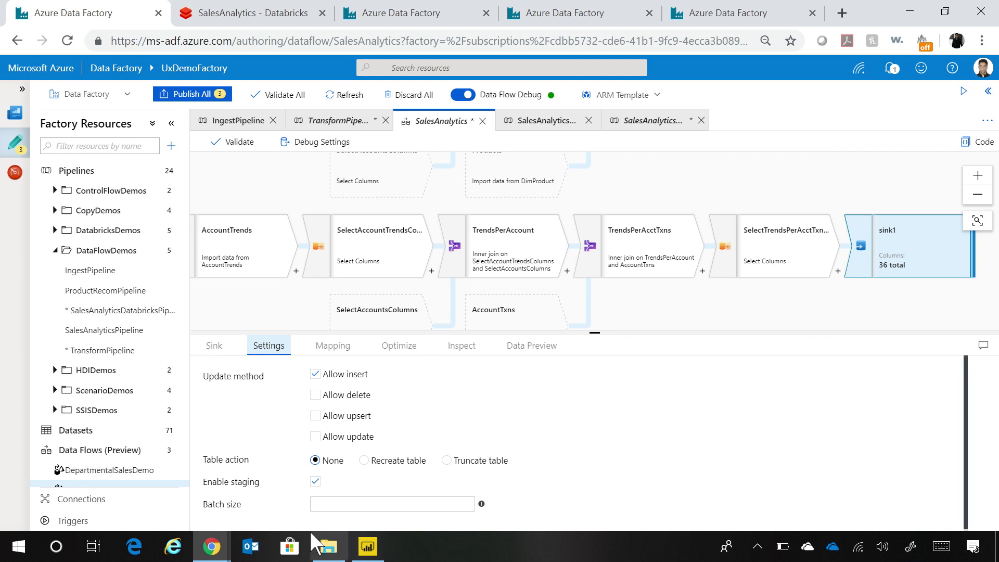
mouse_move(367, 496)
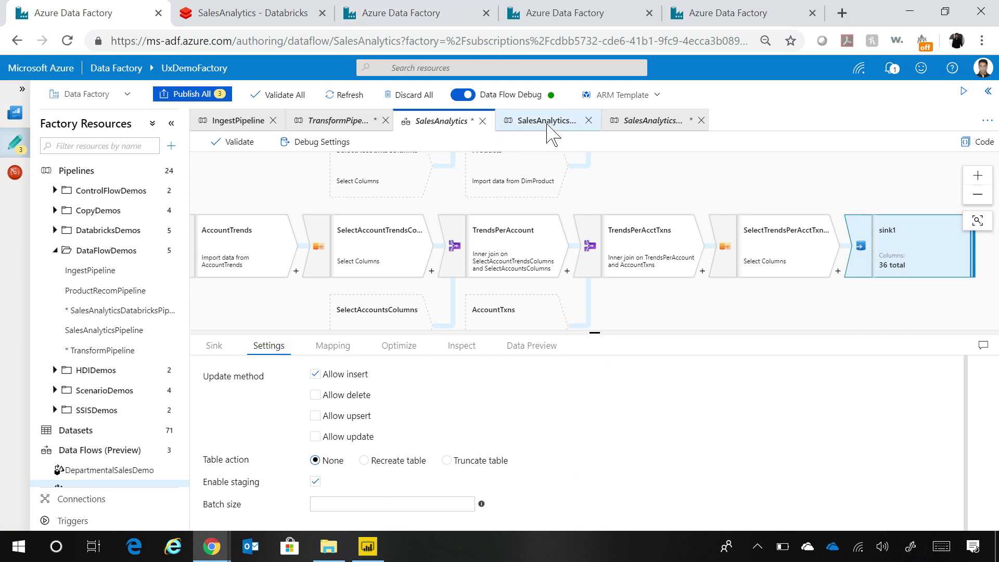
Switch to SalesAnalyticsPipeline with its copy, DataPrep, SalesAnalytics and SendFailEmail activities.
left_click(544, 120)
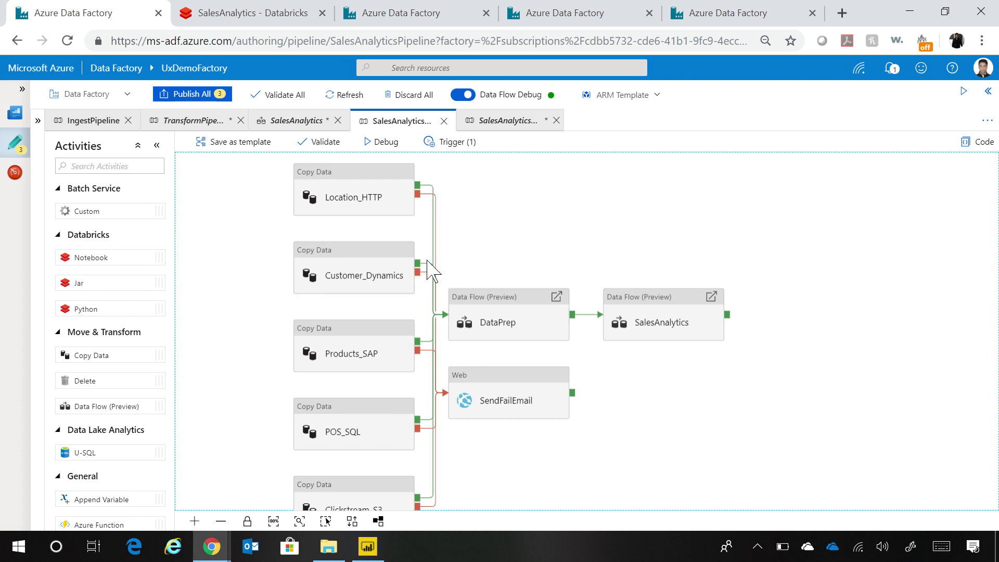
mouse_move(530, 340)
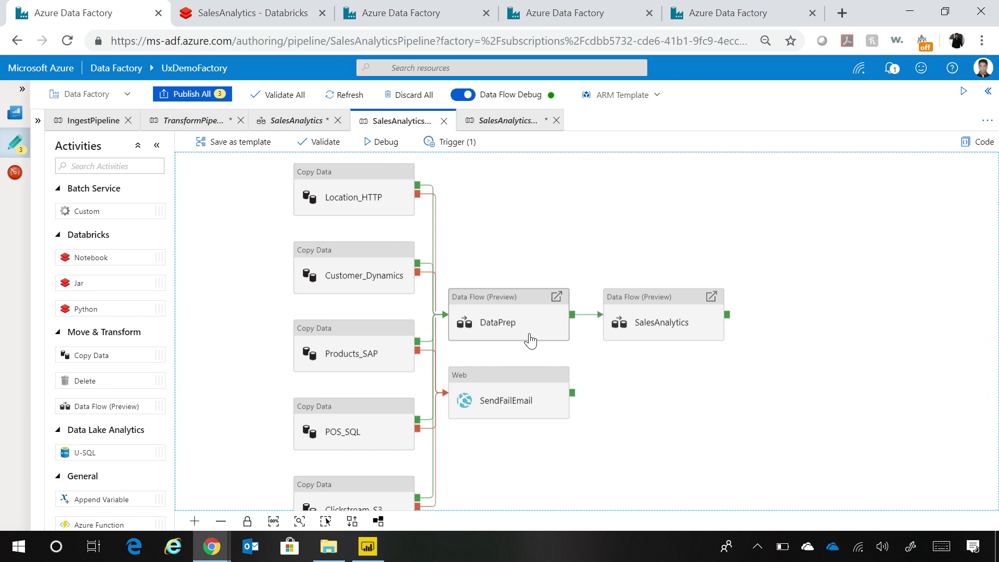
mouse_move(539, 464)
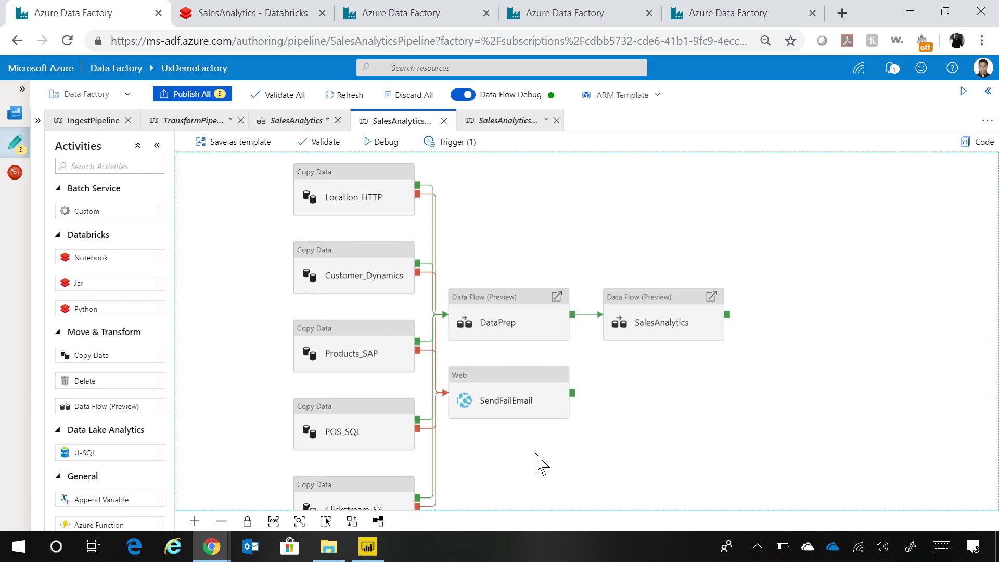